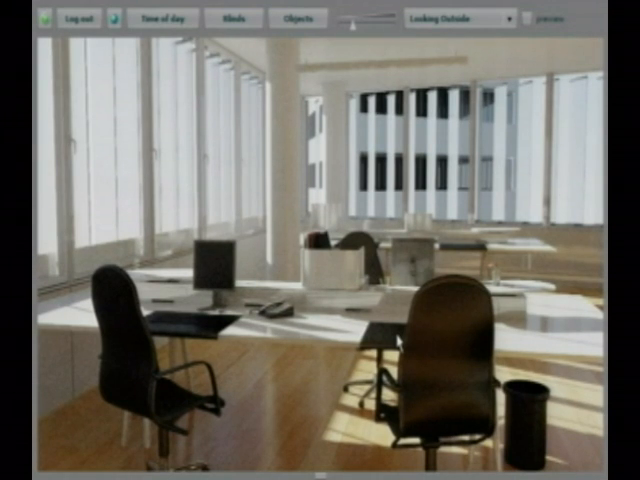
Step: Lower the window blinds so sunlight no longer falls across the desks and floor
left_click(232, 18)
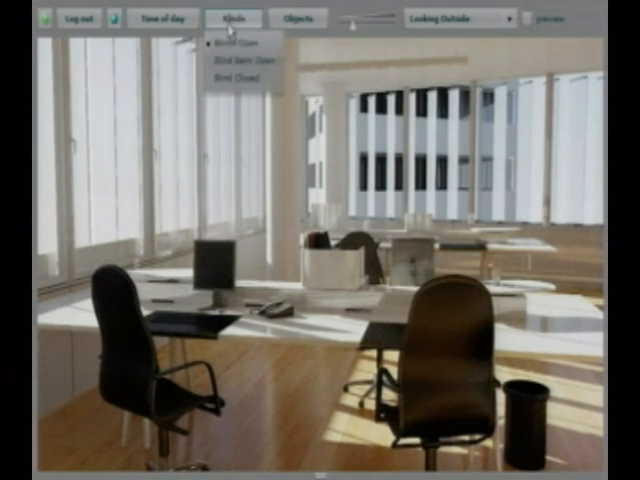
left_click(230, 44)
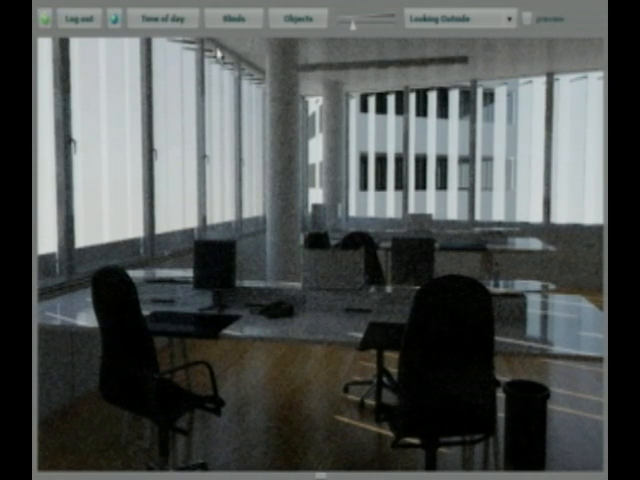
Step: Close the remaining blinds on the far windows, leaving the office evenly dim
left_click(232, 18)
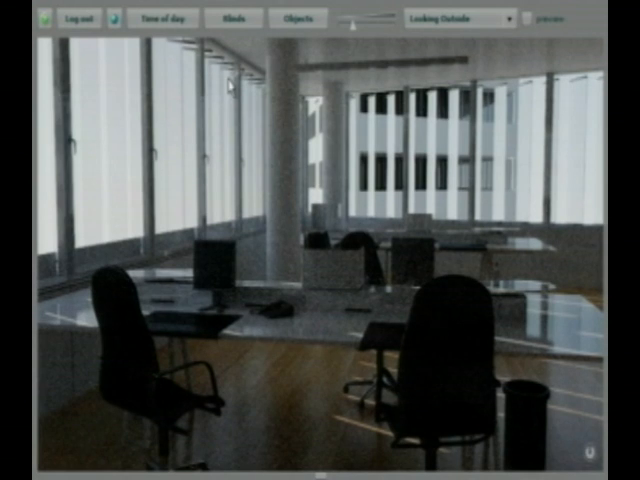
left_click(236, 20)
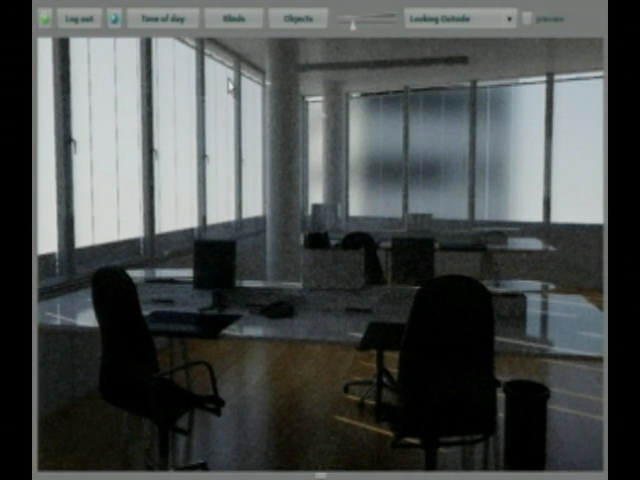
Step: Switch to a camera view facing the windows at night, then show the furniture Objects list
left_click(236, 20)
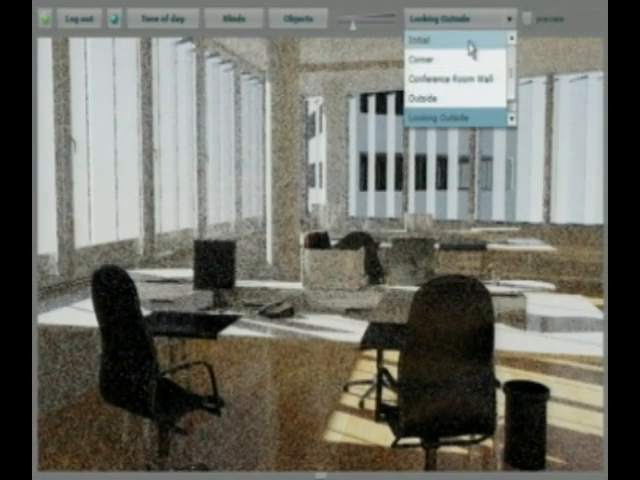
left_click(420, 36)
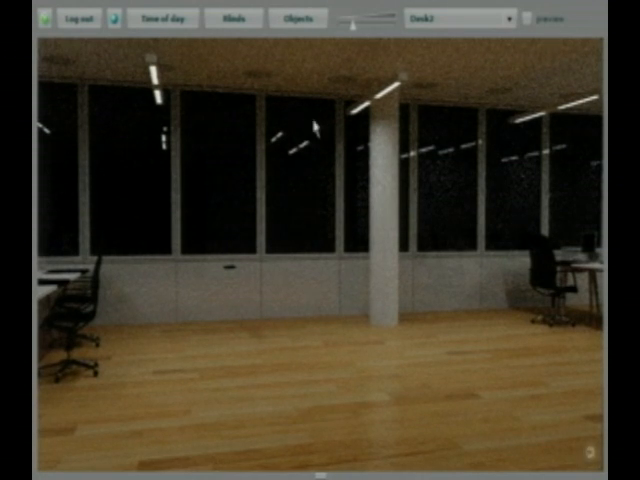
left_click(298, 18)
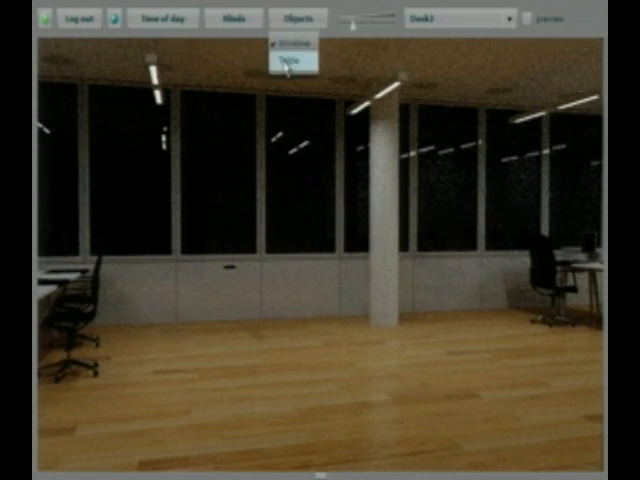